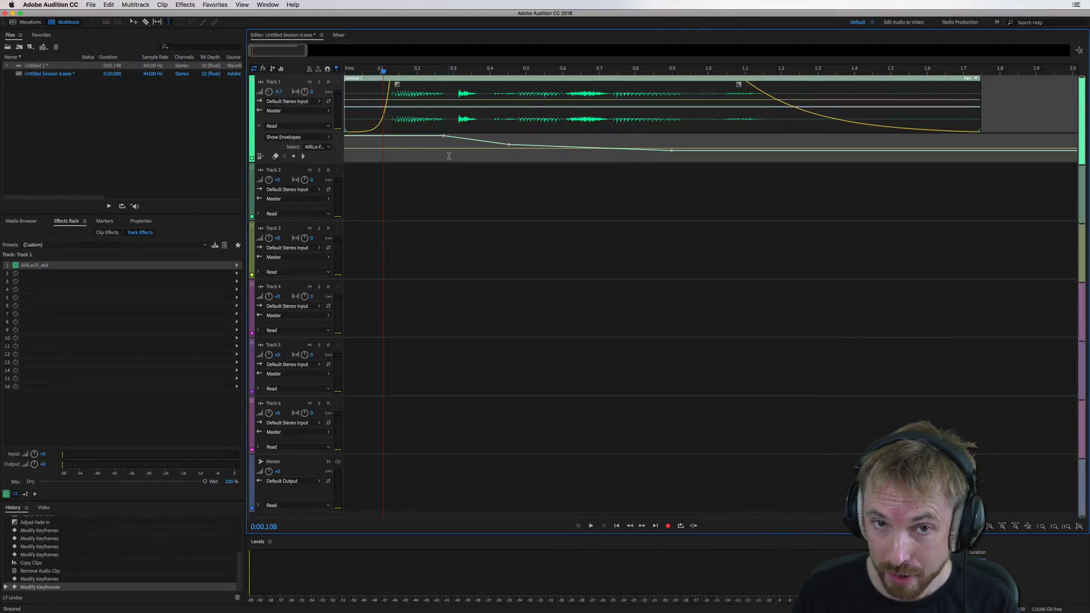
# Step: Lower the Track 1 Lo-Fi automation keyframe near 0.5 s to deepen the dip
pyautogui.click(591, 526)
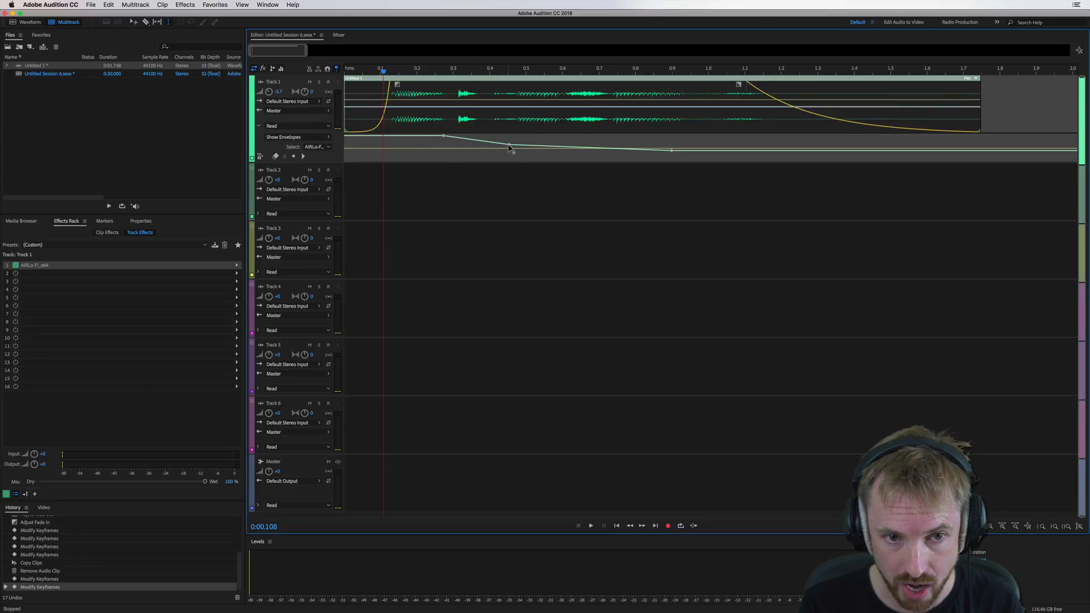
pyautogui.moveTo(604, 152)
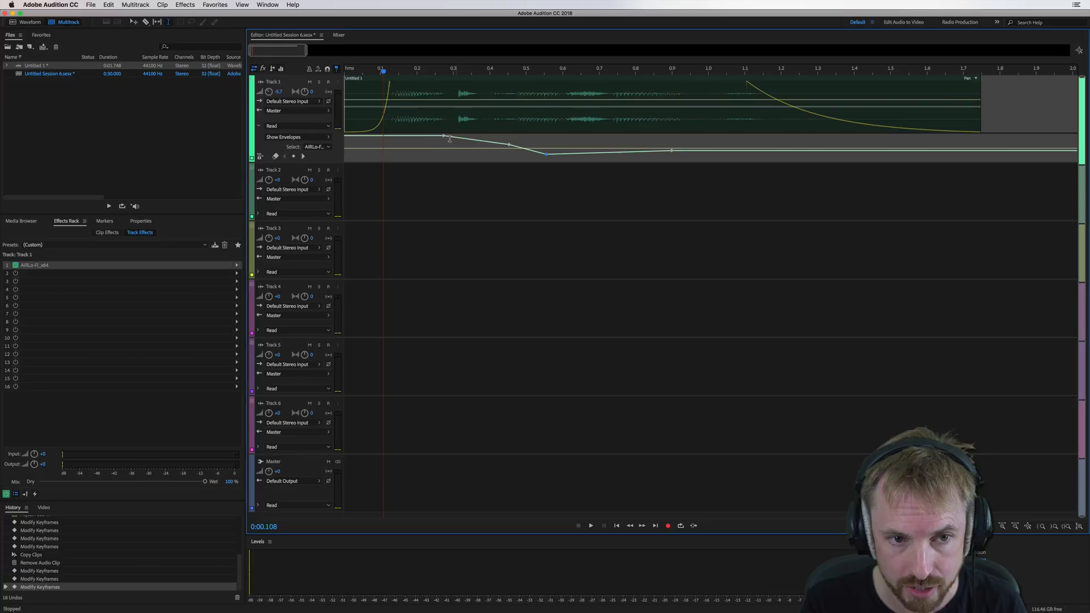
# Step: Raise the Track 1 Lo-Fi keyframe near 0.25 s into a small bump
pyautogui.click(590, 526)
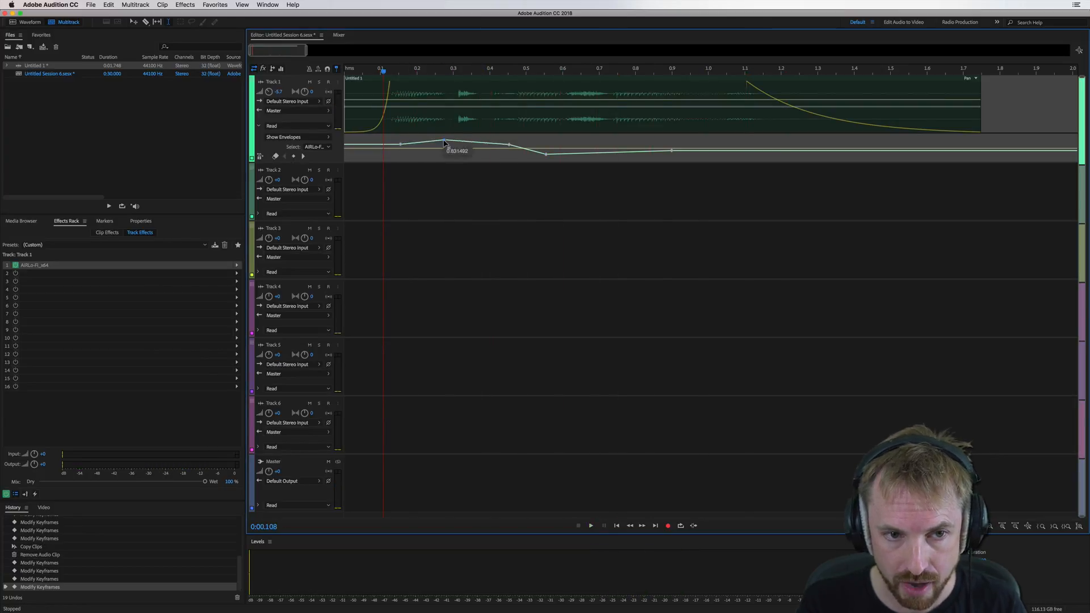
pyautogui.moveTo(445, 145); pyautogui.dragTo(443, 146)
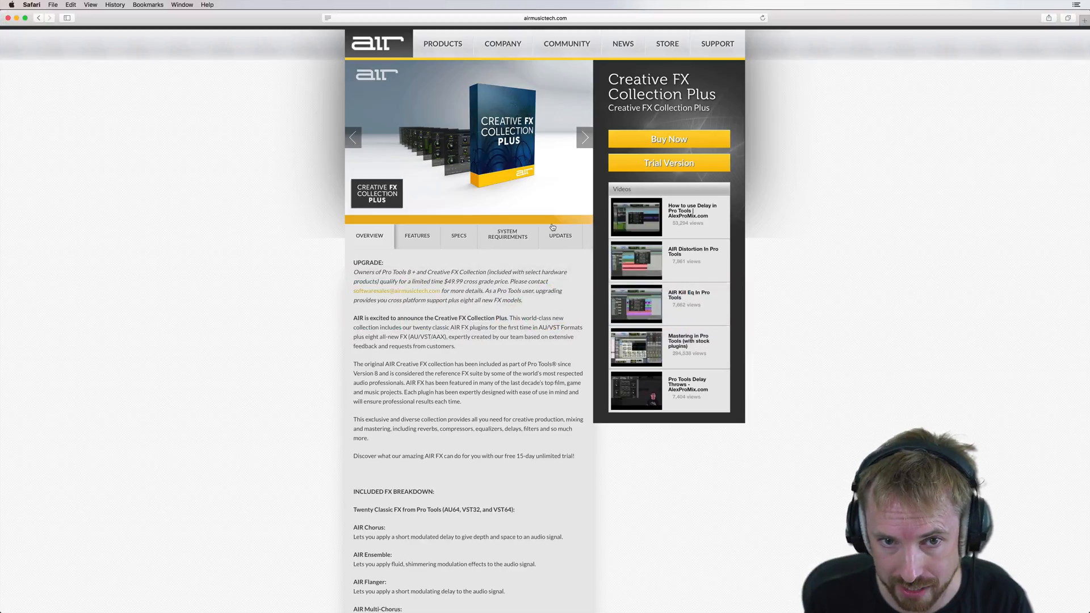
# Step: Open the $149.99 purchase popup for Creative FX Collection Plus via Buy Now
pyautogui.click(668, 138)
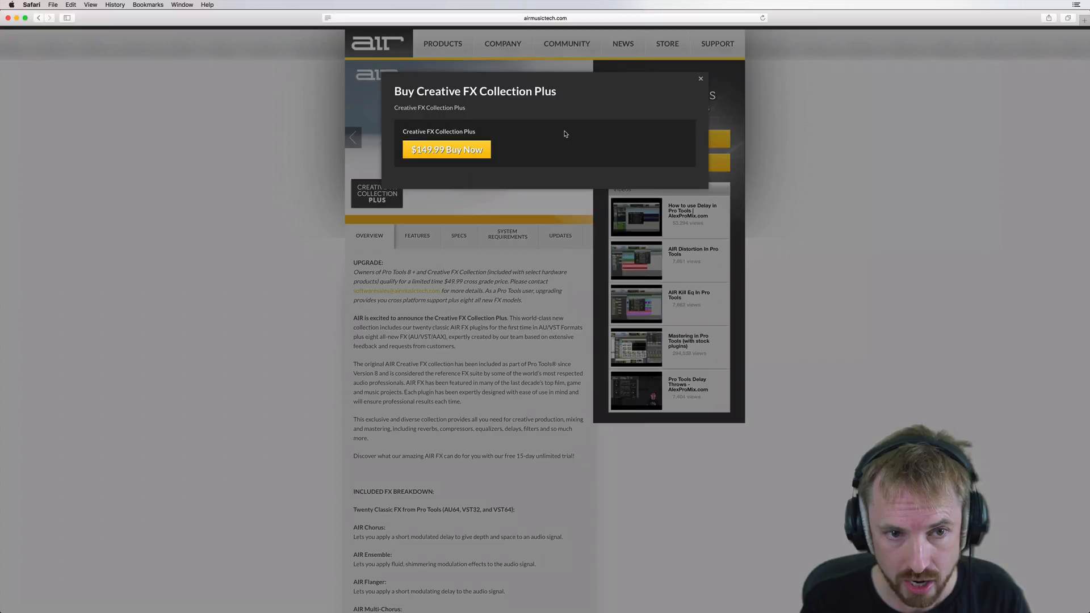